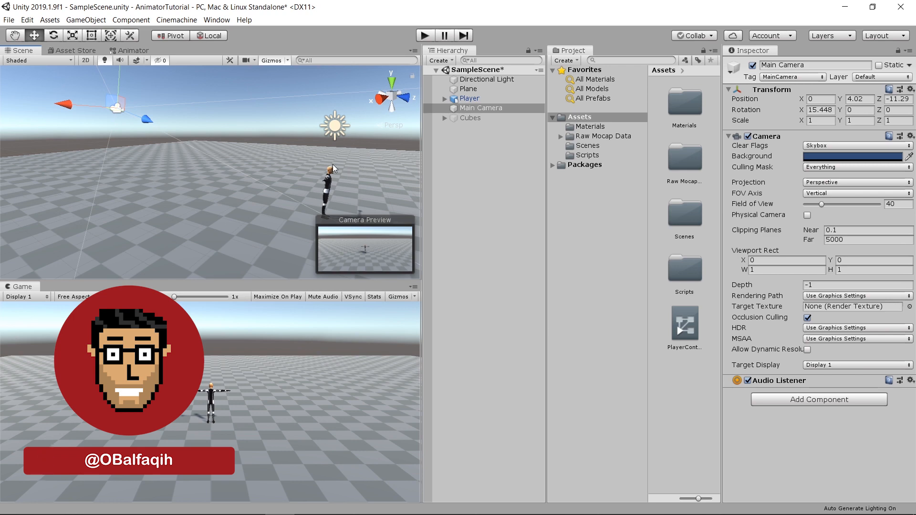
Check the Cinemachine package details in the Package Manager, then close it.
{"action": "left_click", "coordinate": [217, 19]}
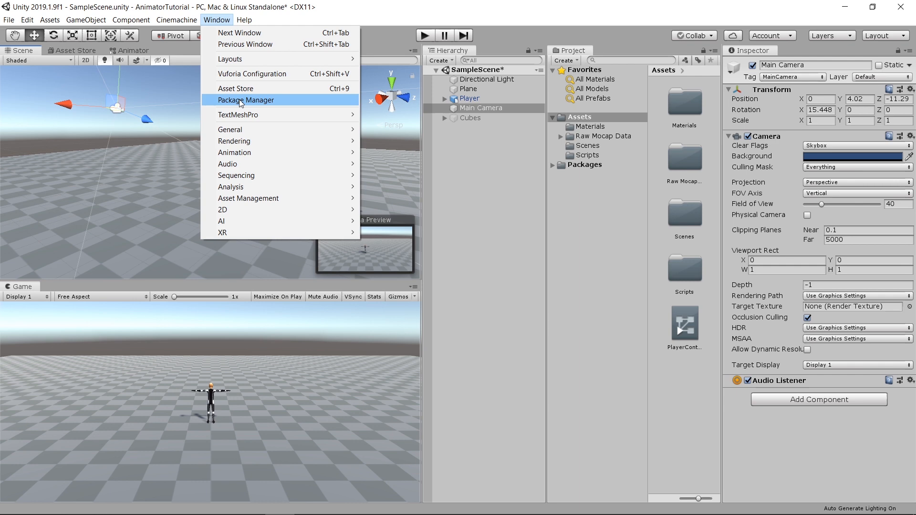
{"action": "left_click", "coordinate": [244, 100]}
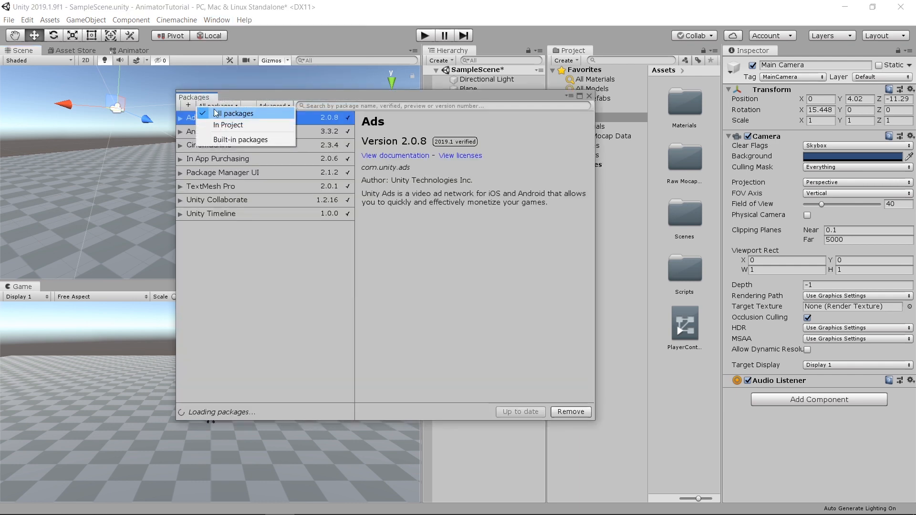
{"action": "left_click", "coordinate": [236, 113]}
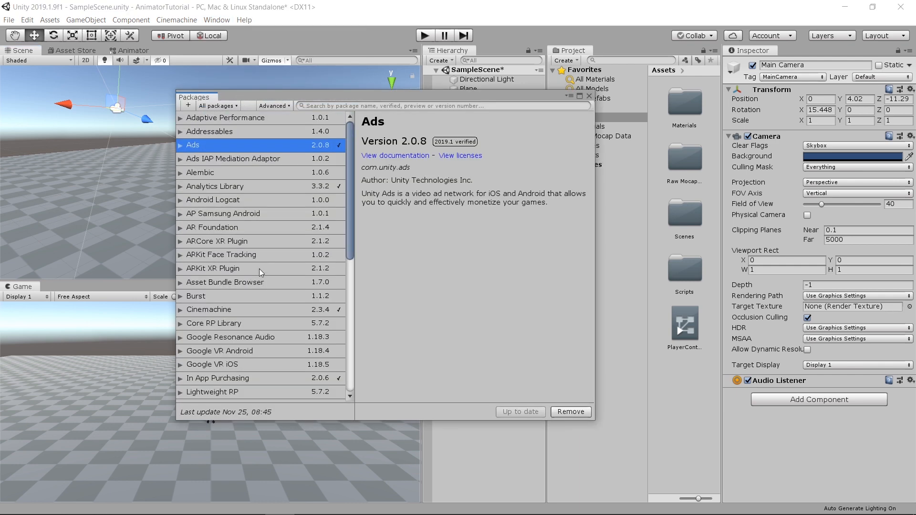
{"action": "left_click", "coordinate": [209, 309]}
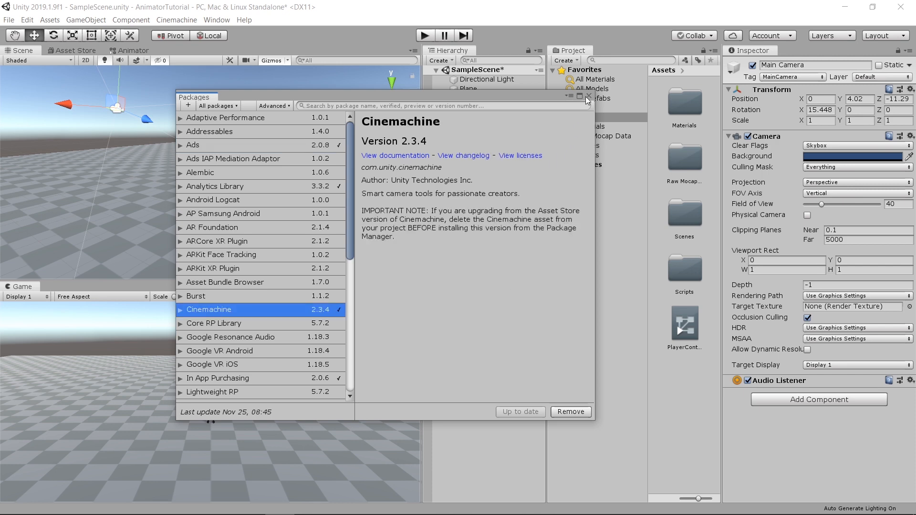
{"action": "left_click", "coordinate": [587, 96]}
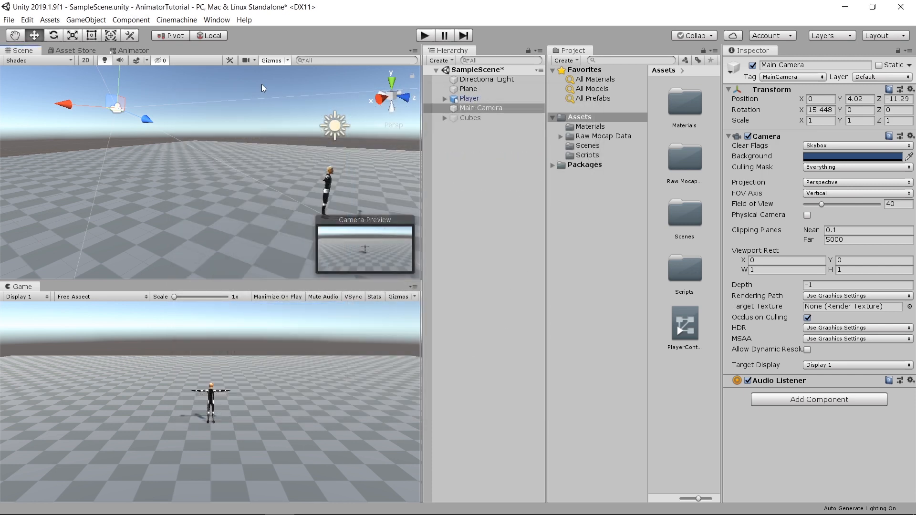
Create a new Cinemachine virtual camera, CM vcam1, from the Cinemachine menu.
{"action": "left_click", "coordinate": [176, 19]}
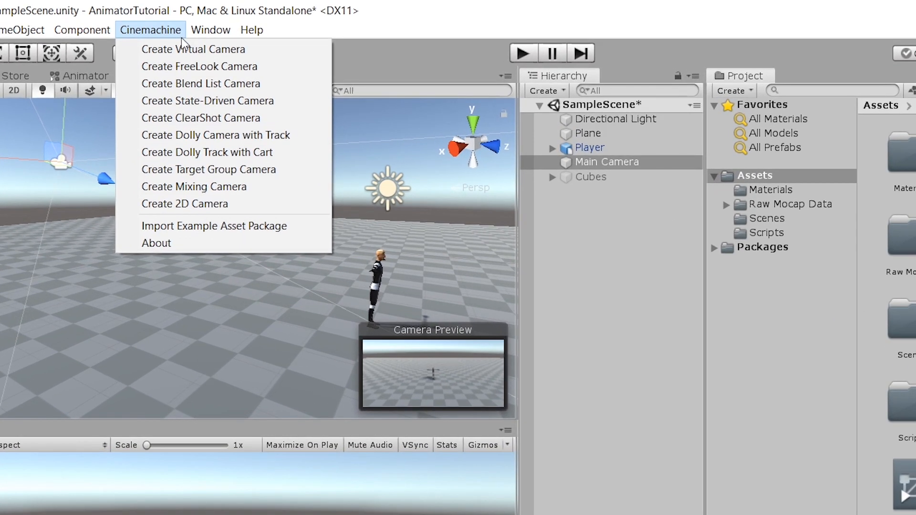
{"action": "mouse_move", "coordinate": [201, 224]}
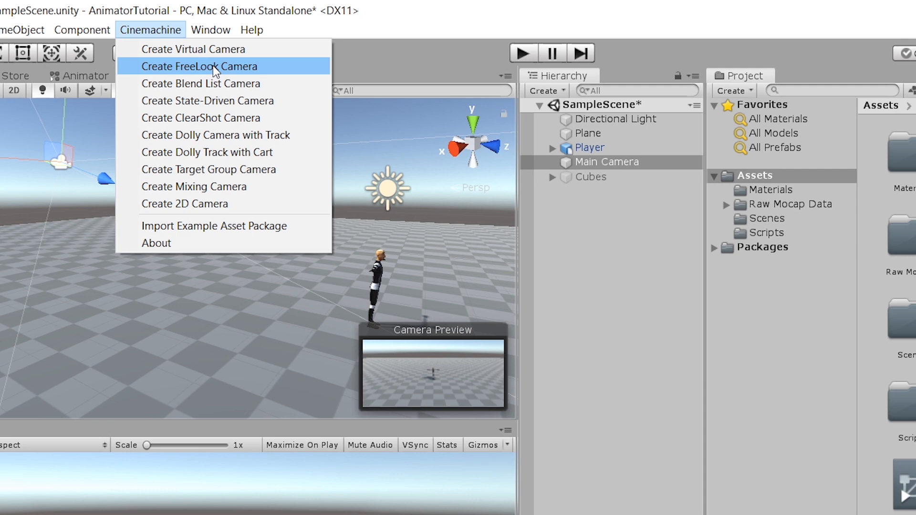
{"action": "mouse_move", "coordinate": [209, 170]}
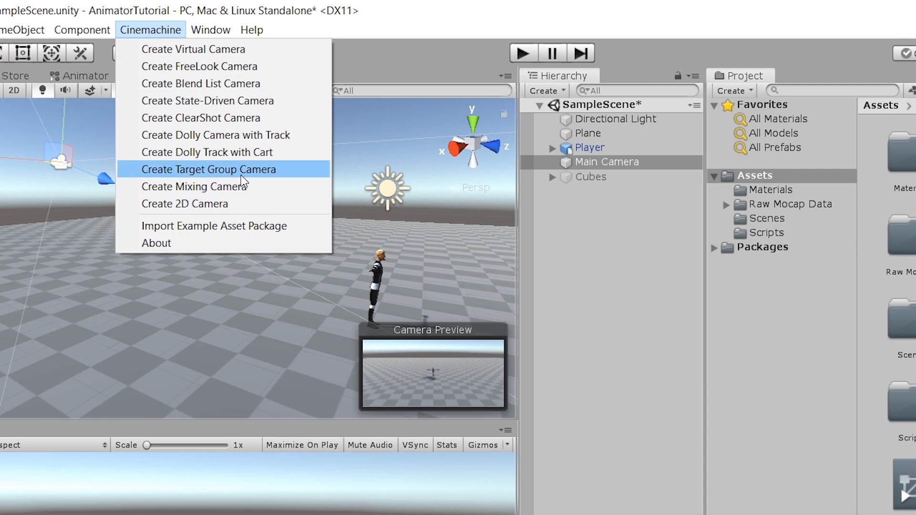
{"action": "mouse_move", "coordinate": [167, 49]}
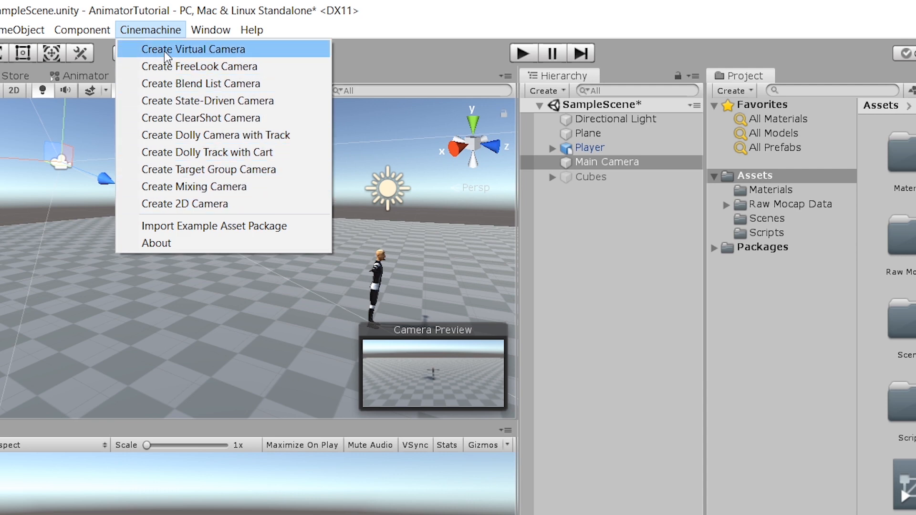
{"action": "left_click", "coordinate": [197, 49]}
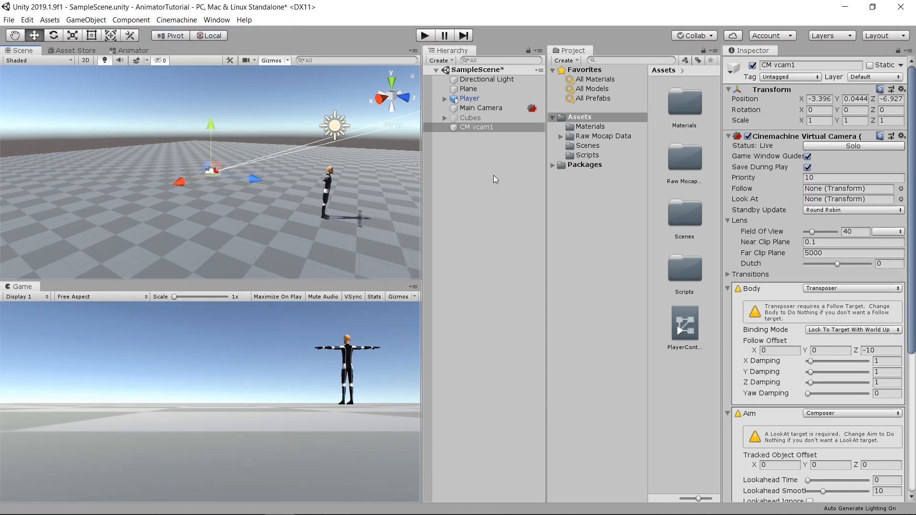
{"action": "mouse_move", "coordinate": [481, 131]}
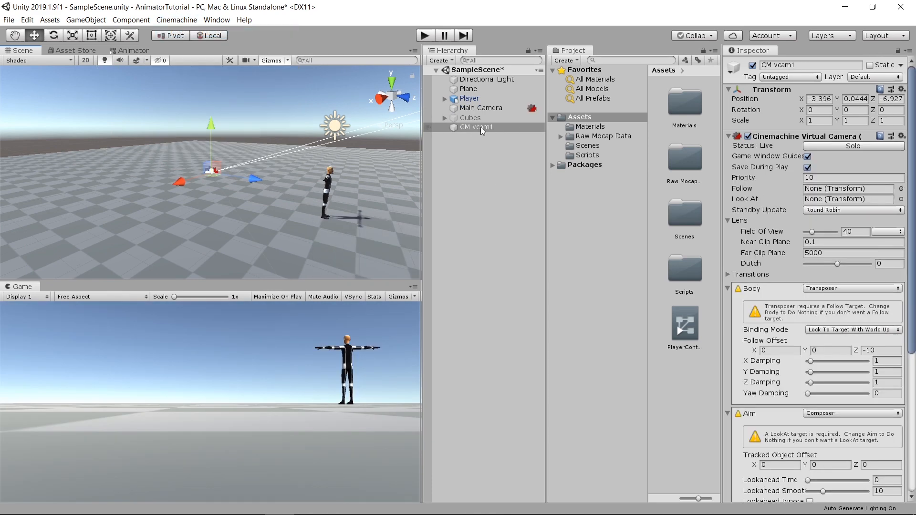
{"action": "left_click", "coordinate": [480, 108]}
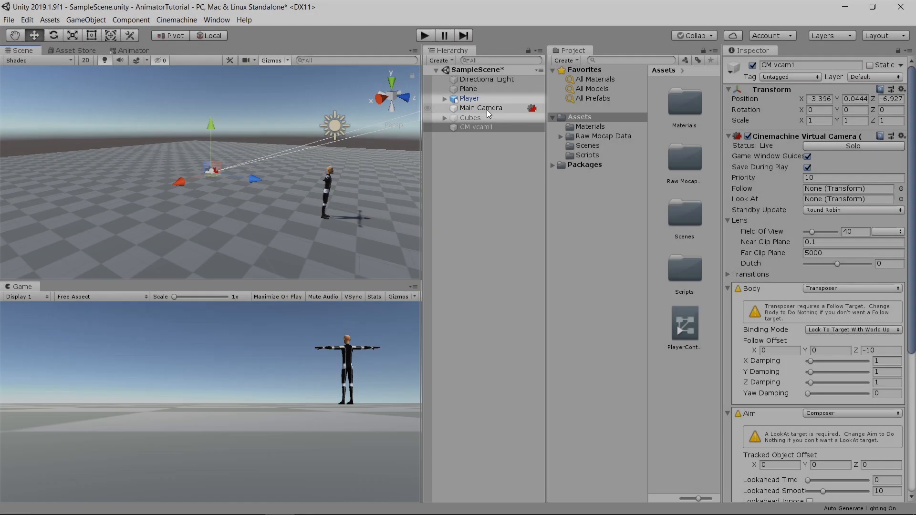
{"action": "left_click", "coordinate": [480, 108]}
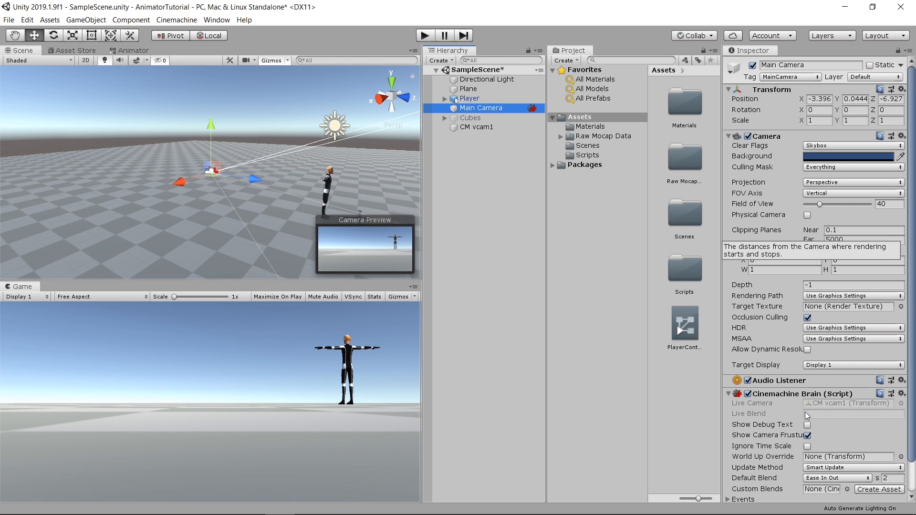
{"action": "mouse_move", "coordinate": [803, 416]}
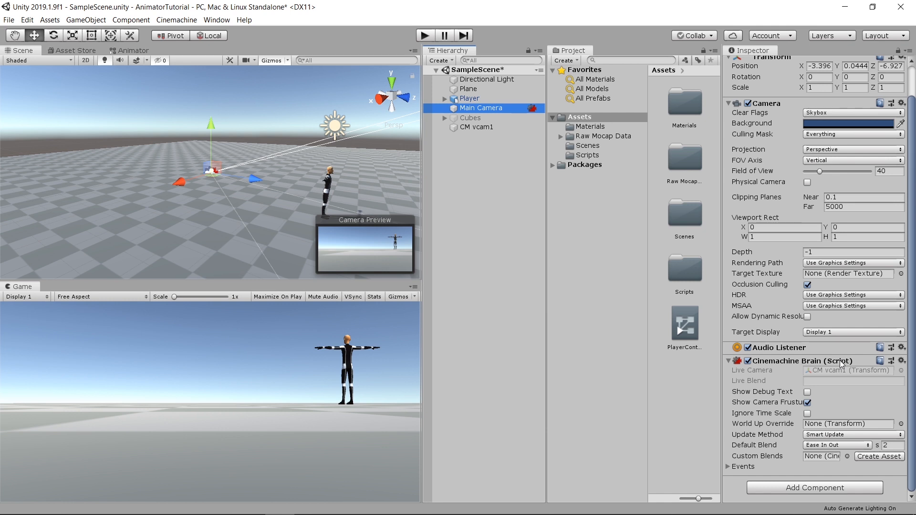
{"action": "mouse_move", "coordinate": [510, 160]}
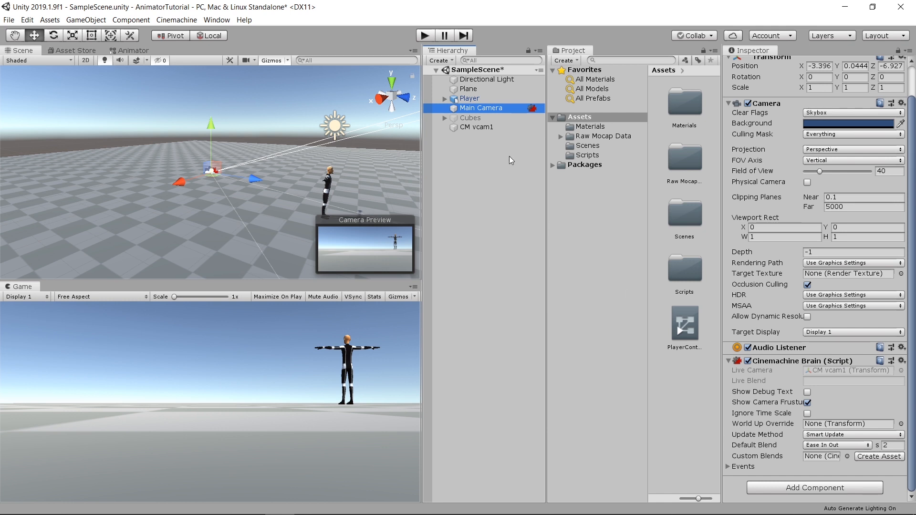
{"action": "left_click", "coordinate": [475, 127]}
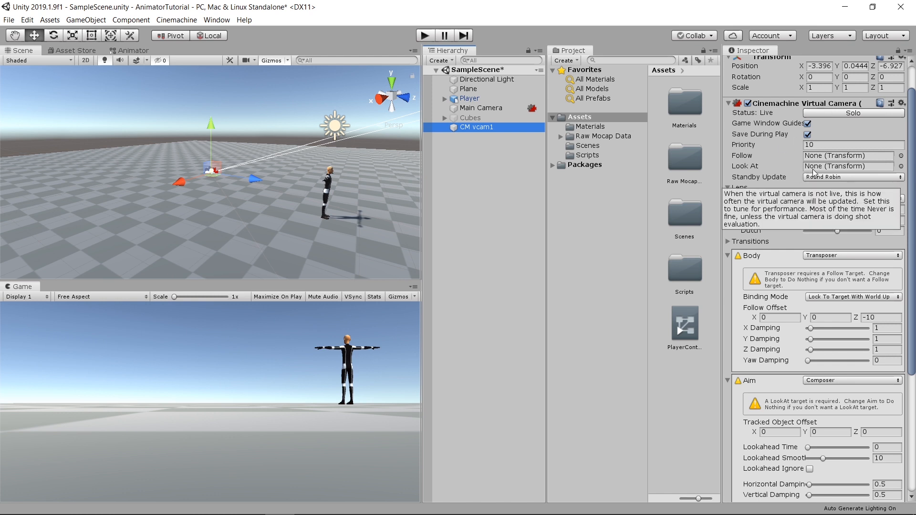
{"action": "mouse_move", "coordinate": [623, 145]}
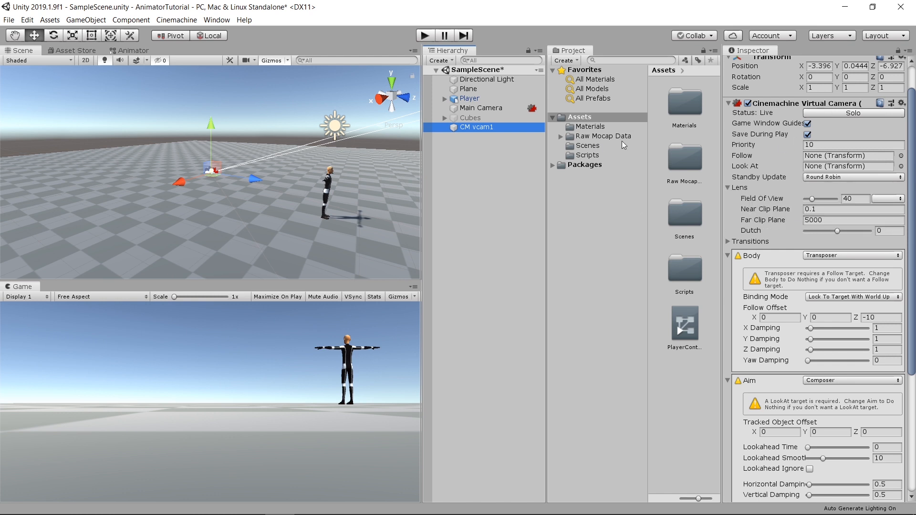
{"action": "mouse_move", "coordinate": [801, 113]}
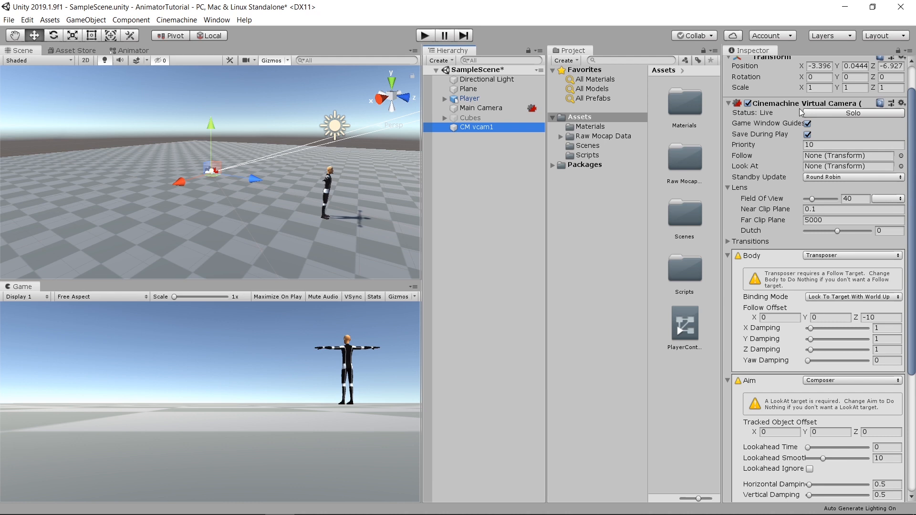
{"action": "mouse_move", "coordinate": [280, 200]}
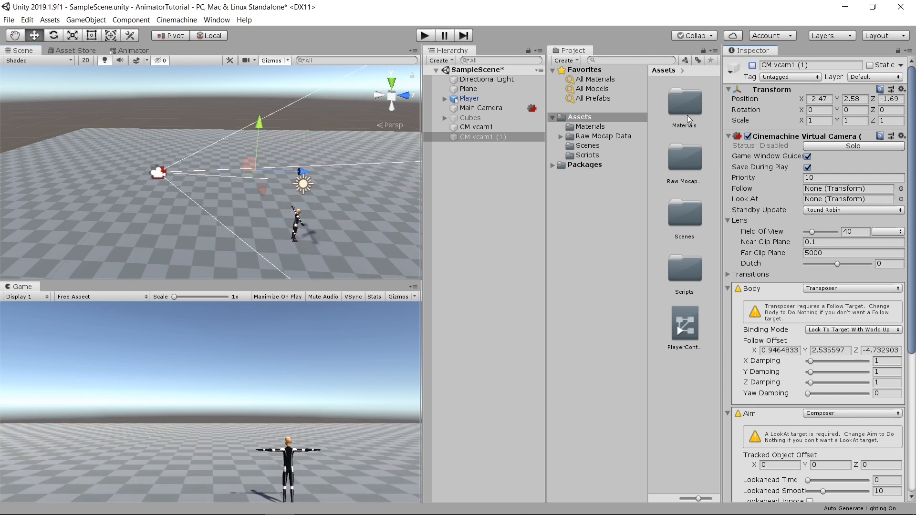
{"action": "left_click", "coordinate": [483, 137]}
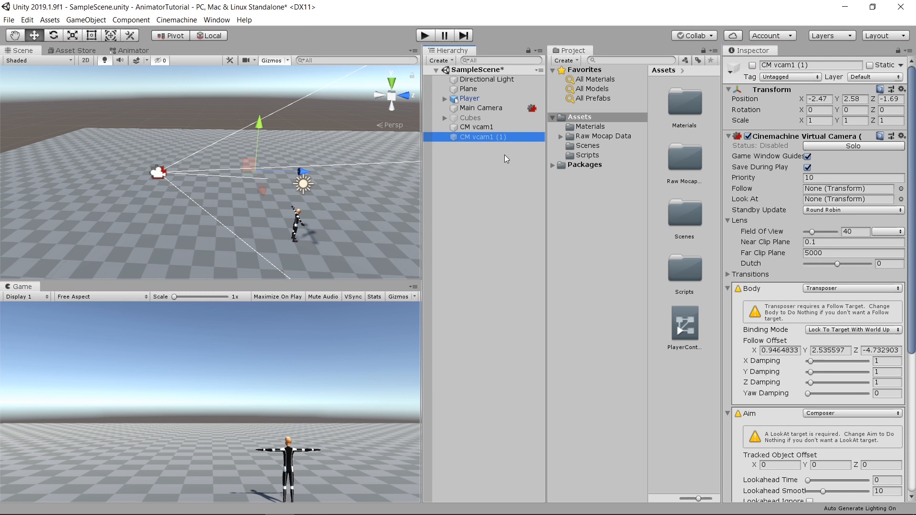
{"action": "left_click", "coordinate": [477, 127]}
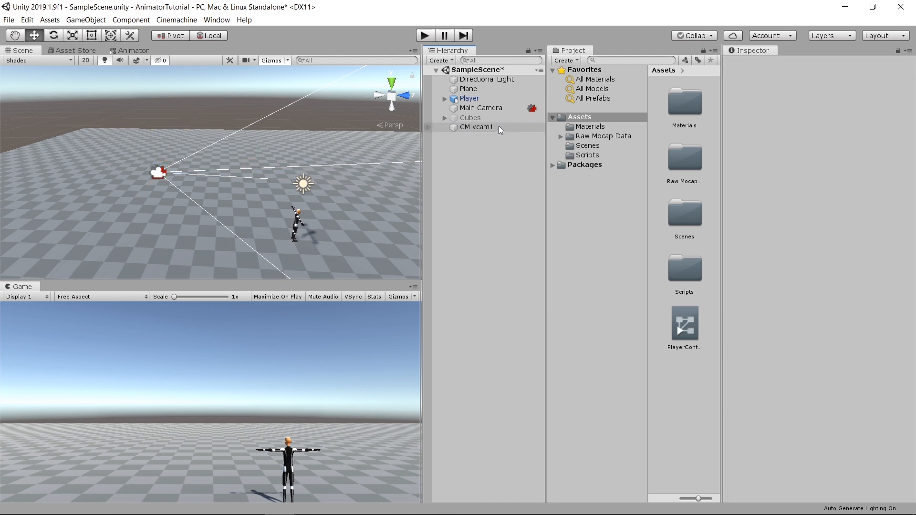
Make Player the Look At target of CM vcam1 and start its follow offset X at 0.
{"action": "left_click", "coordinate": [477, 127]}
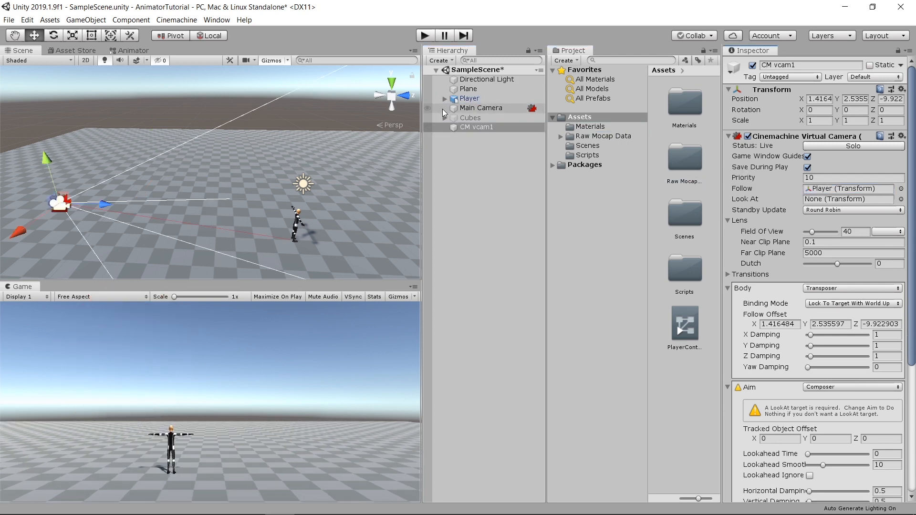
{"action": "left_click", "coordinate": [848, 199]}
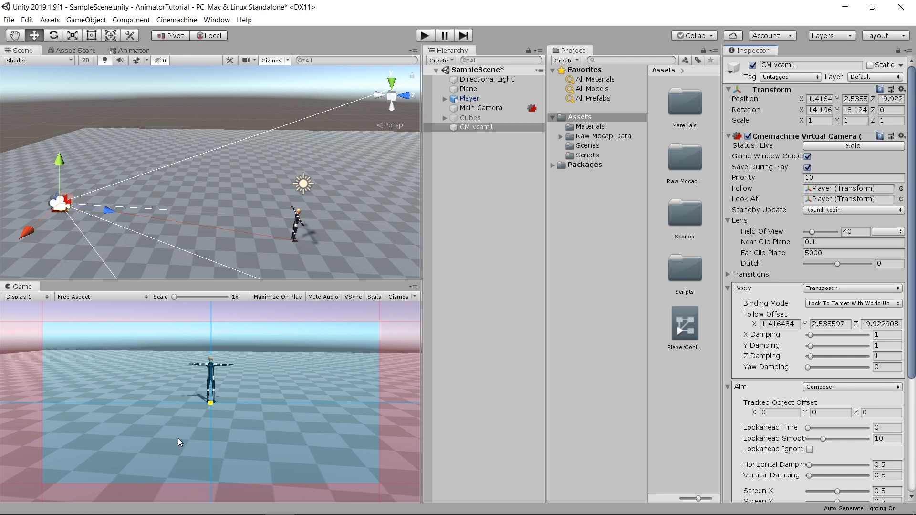
{"action": "mouse_move", "coordinate": [194, 414]}
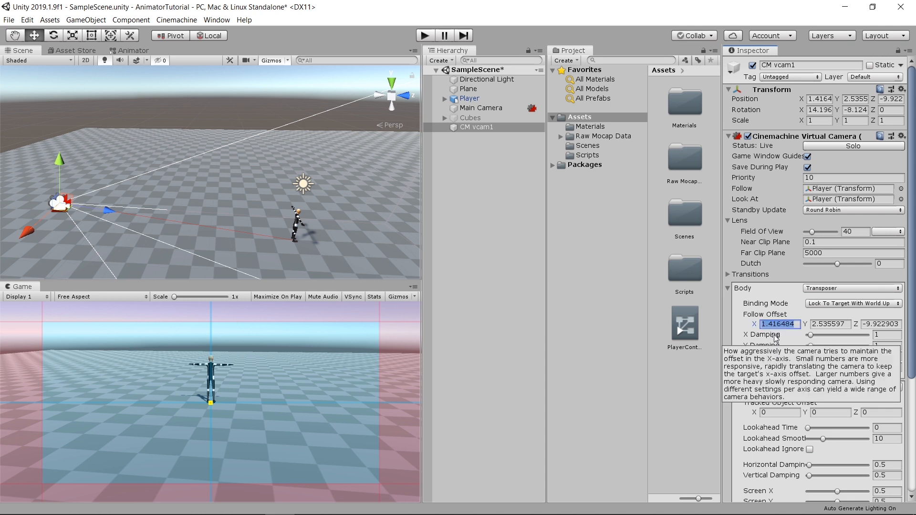
{"action": "type", "text": "0"}
{"action": "left_click", "coordinate": [882, 323]}
{"action": "type", "text": "-11.13"}
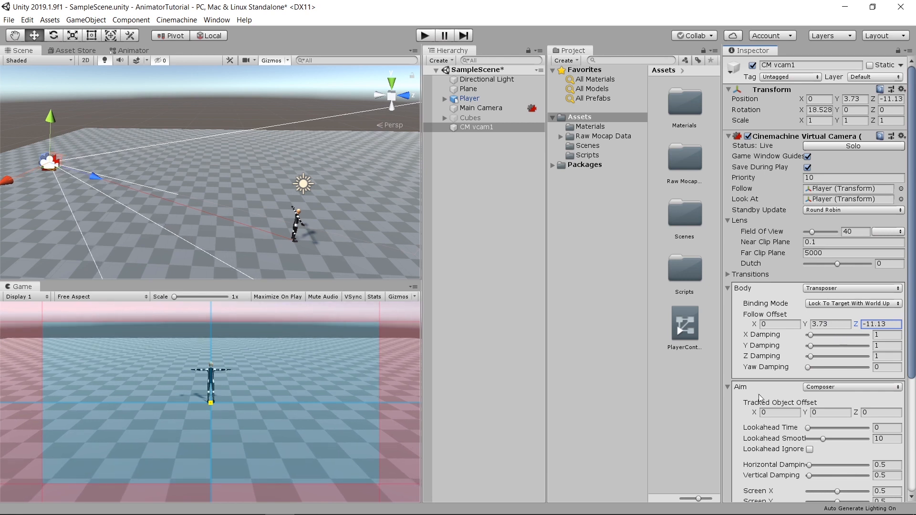
{"action": "mouse_move", "coordinate": [216, 415]}
{"action": "type", "text": "1"}
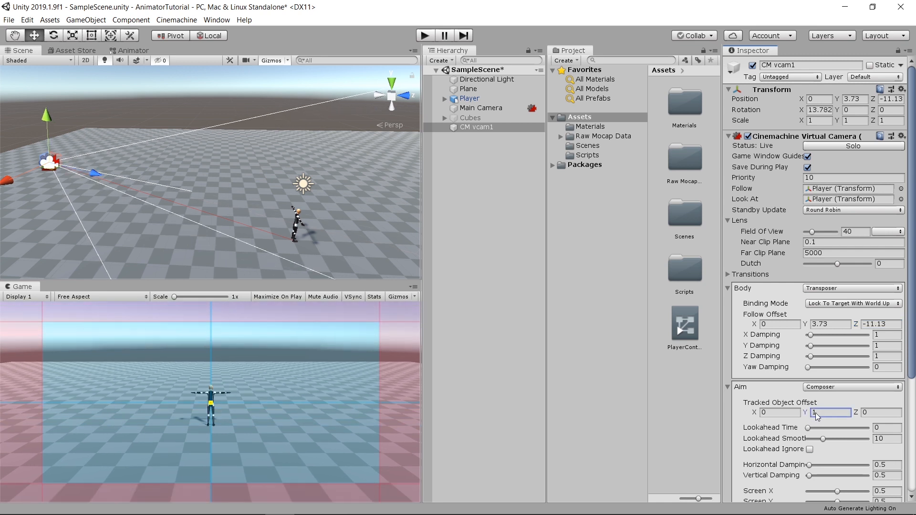
{"action": "mouse_move", "coordinate": [269, 421]}
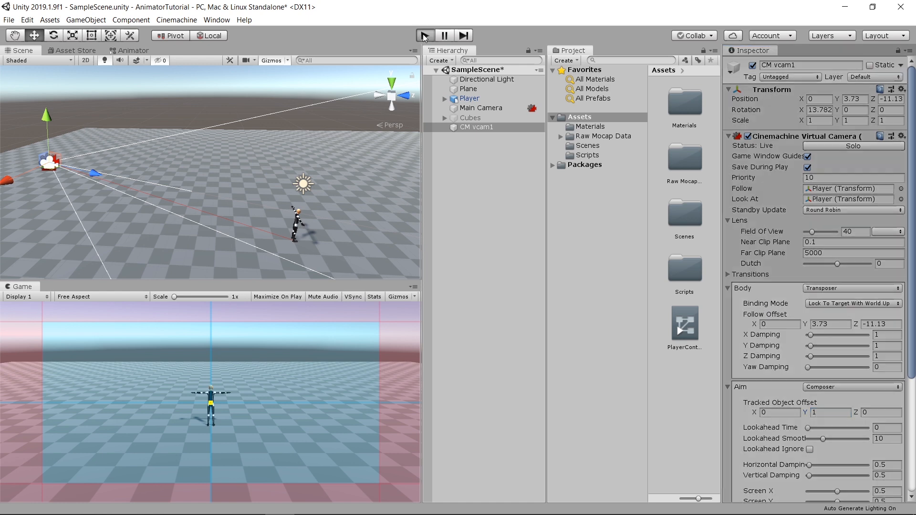
In play mode raise Yaw Damping to 1 and toggle Save During Play to keep it.
{"action": "left_click", "coordinate": [424, 35]}
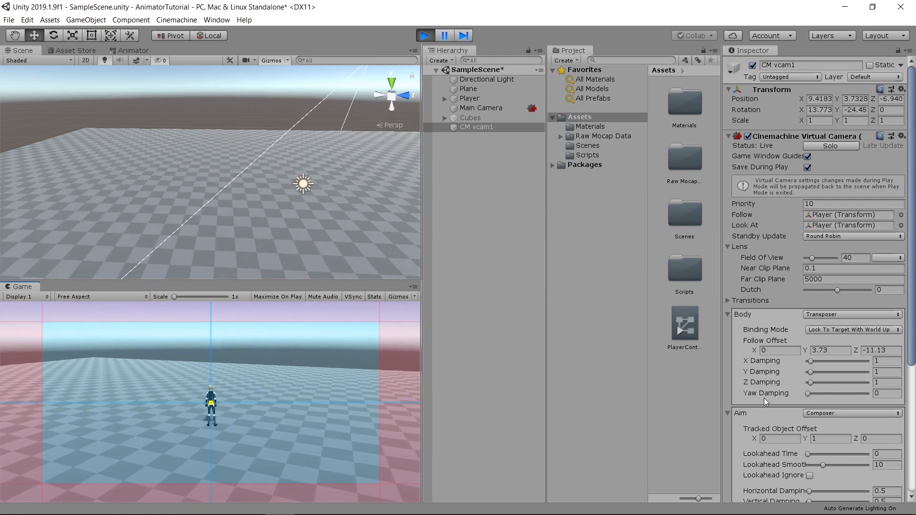
{"action": "left_click_drag", "start_coordinate": [810, 393], "coordinate": [812, 393]}
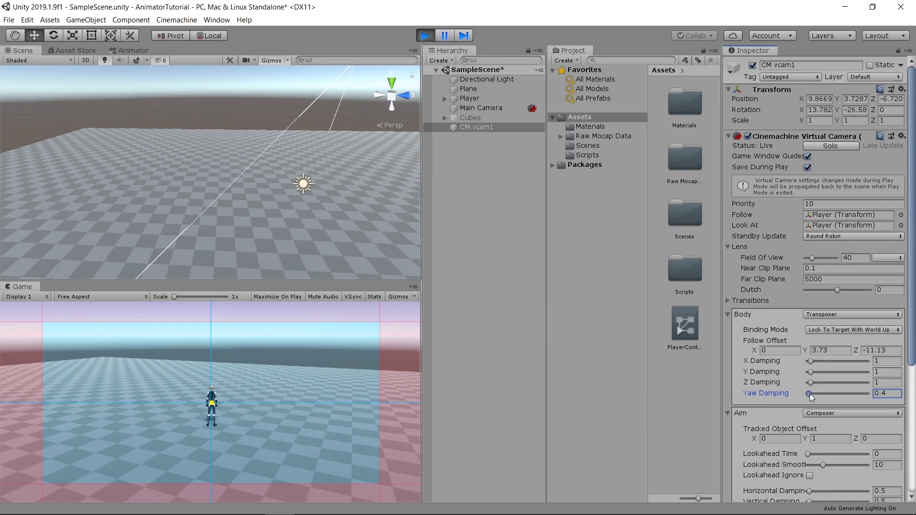
{"action": "left_click_drag", "start_coordinate": [810, 393], "coordinate": [886, 394]}
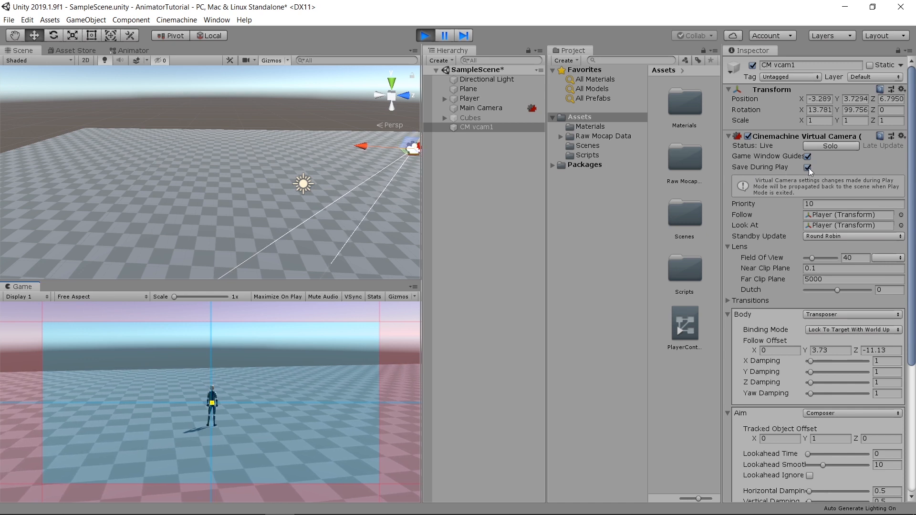
{"action": "left_click", "coordinate": [808, 167]}
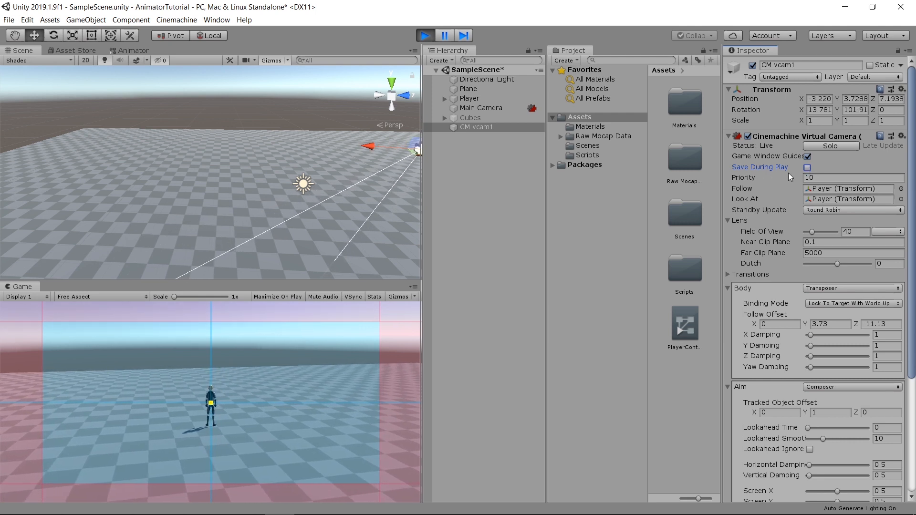
{"action": "left_click", "coordinate": [808, 168]}
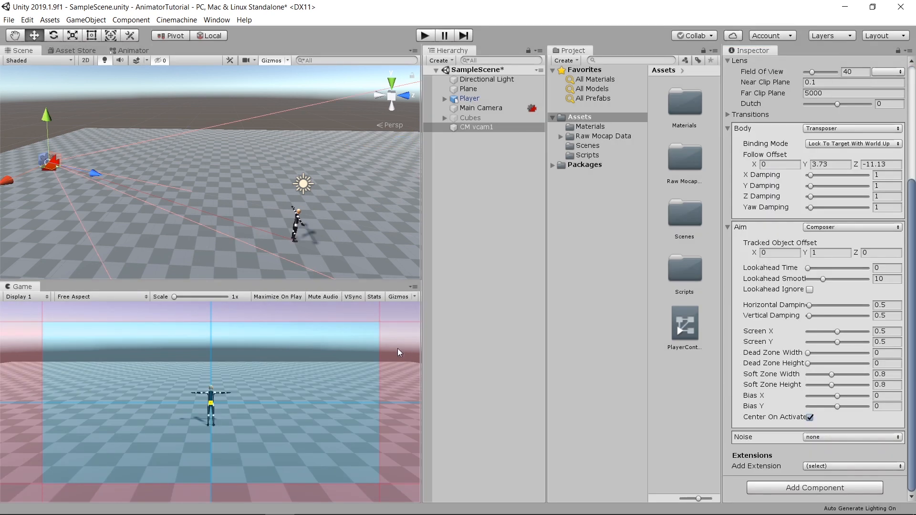
{"action": "mouse_move", "coordinate": [331, 359]}
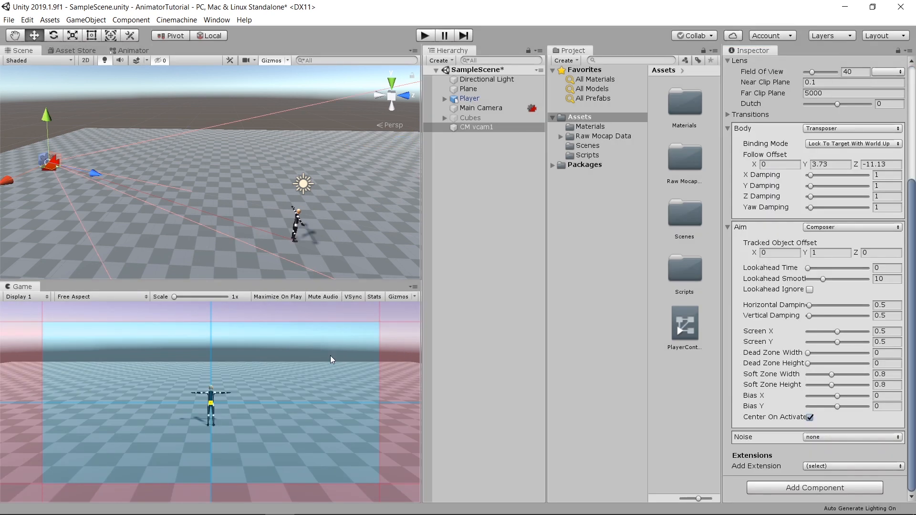
{"action": "mouse_move", "coordinate": [412, 384]}
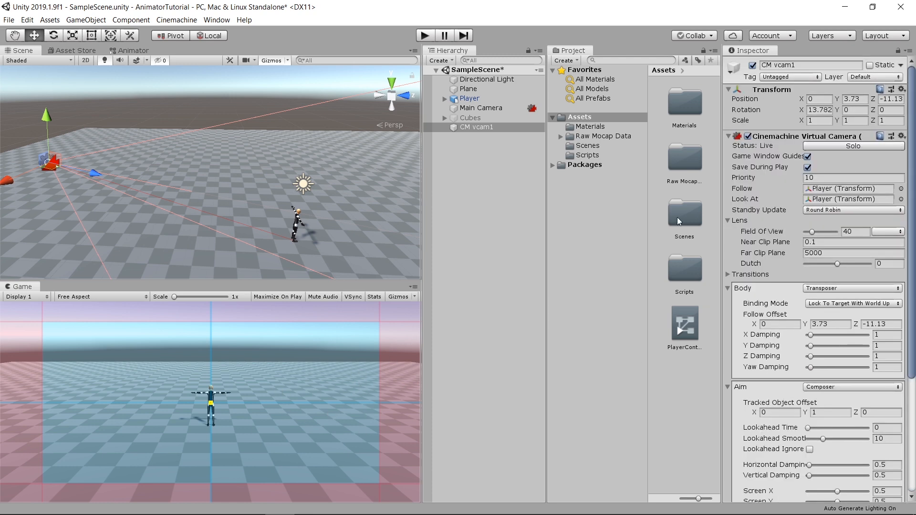
{"action": "mouse_move", "coordinate": [900, 190]}
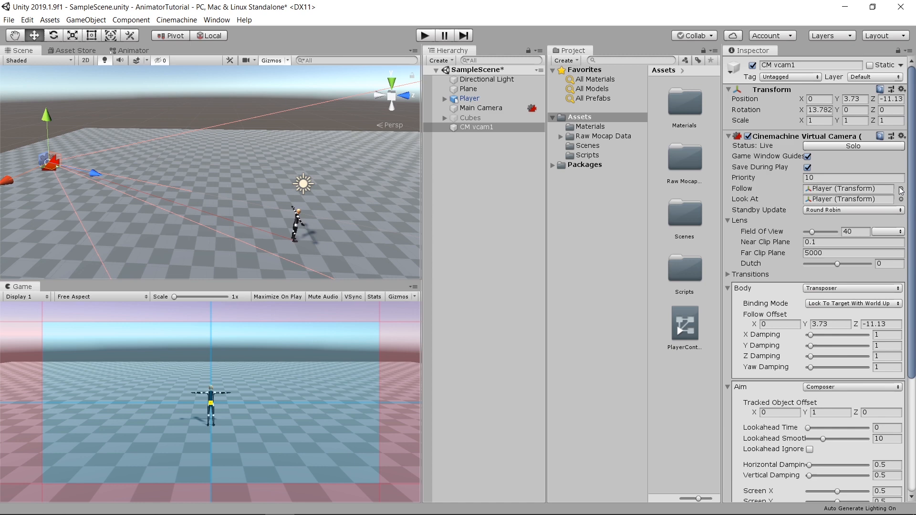
Clear the Follow target and give the aim a 0.28 by 0.28 dead zone.
{"action": "left_click", "coordinate": [900, 191]}
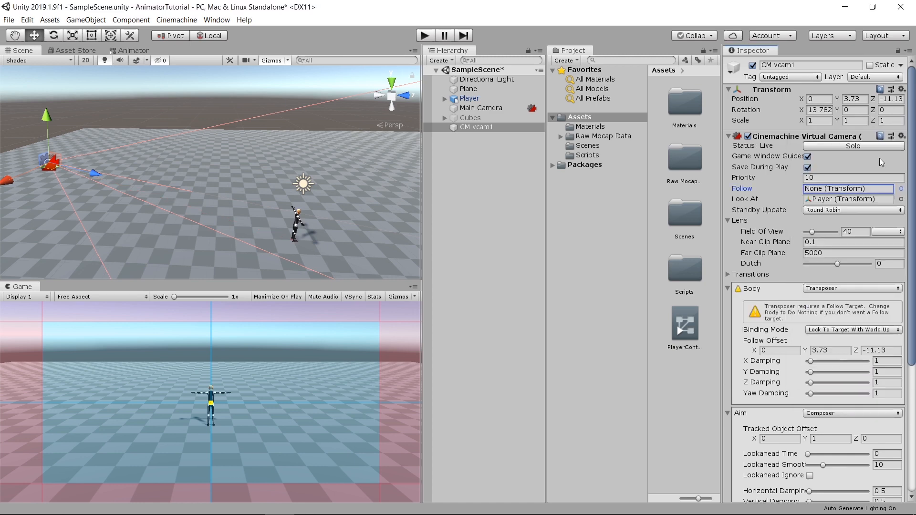
{"action": "scroll", "scroll_direction": "down", "scroll_amount": 3}
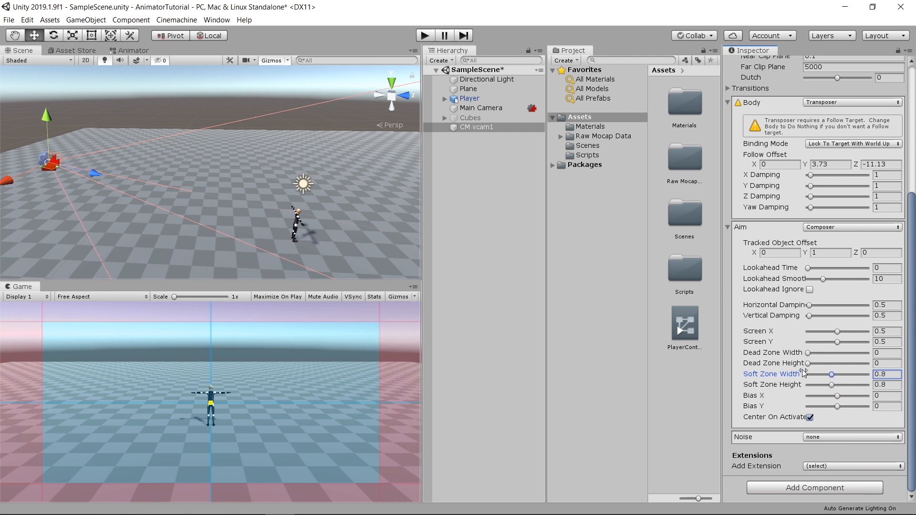
{"action": "left_click_drag", "start_coordinate": [809, 353], "coordinate": [817, 353]}
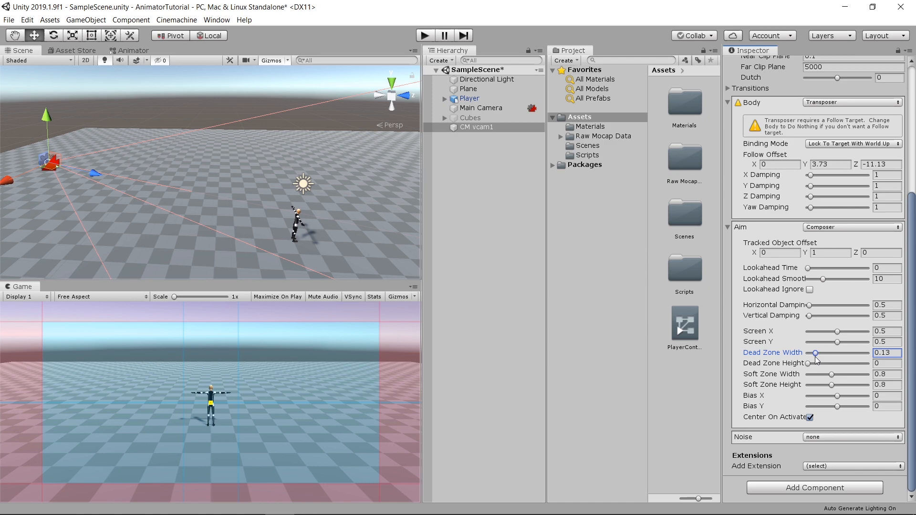
{"action": "left_click_drag", "start_coordinate": [801, 363], "coordinate": [822, 363]}
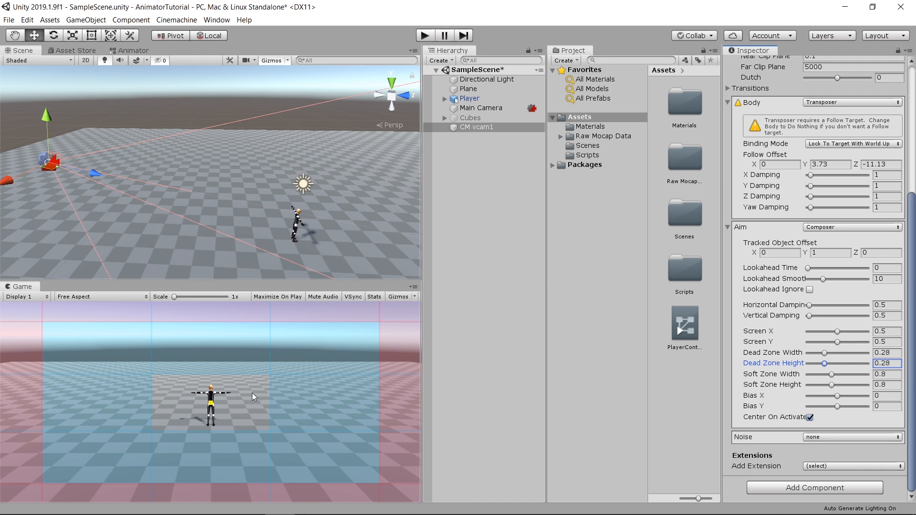
{"action": "mouse_move", "coordinate": [260, 406]}
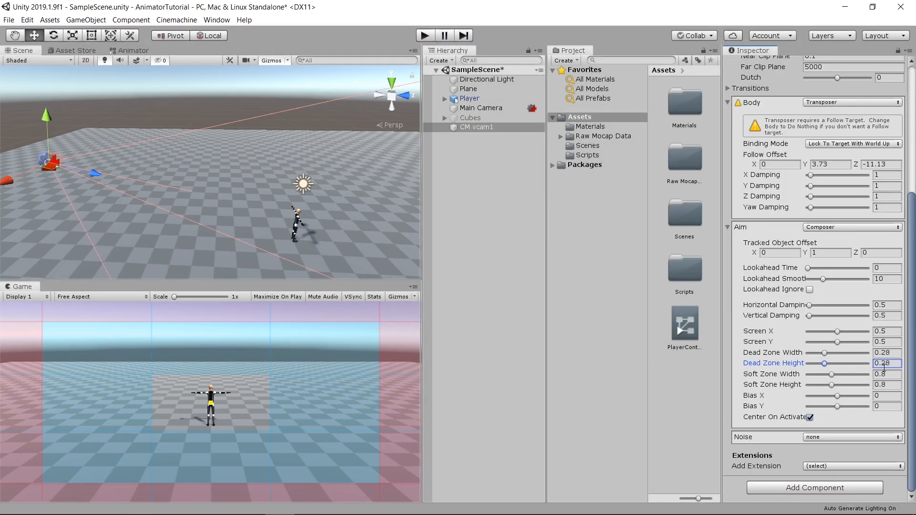
{"action": "type", "text": "0"}
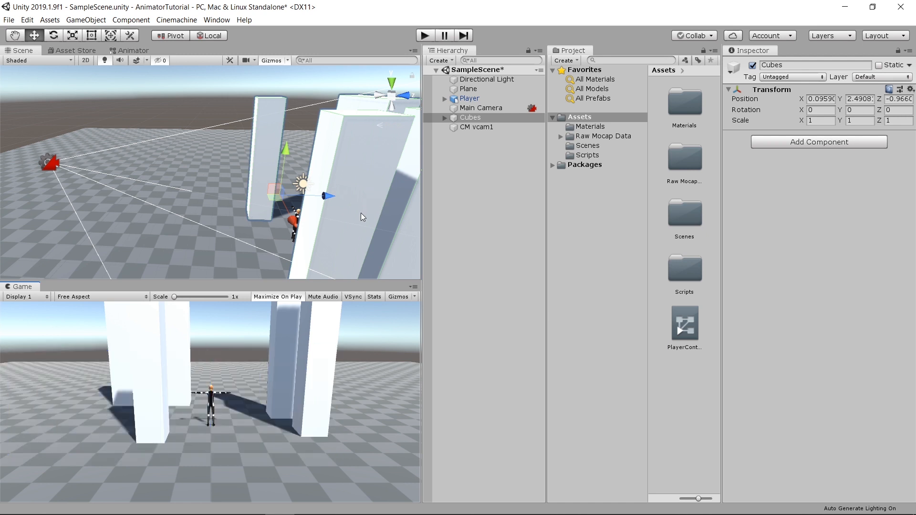
{"action": "mouse_move", "coordinate": [357, 231]}
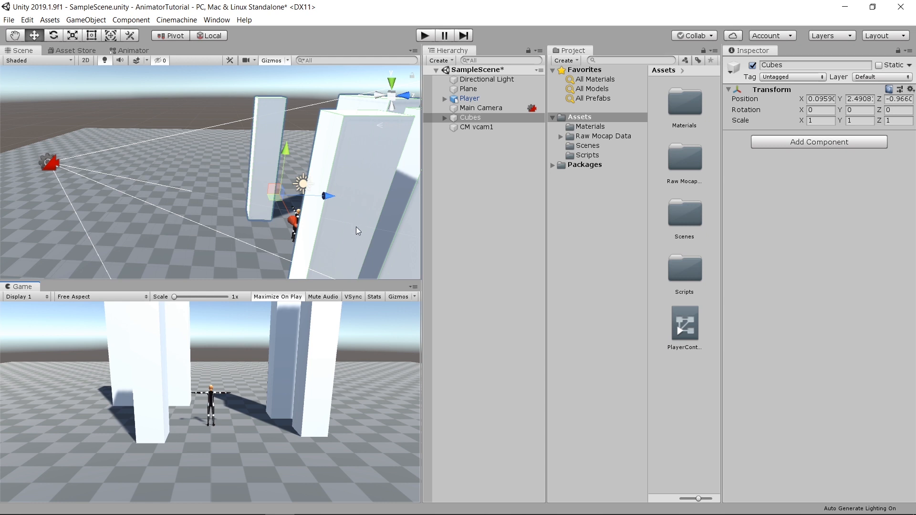
{"action": "mouse_move", "coordinate": [353, 236]}
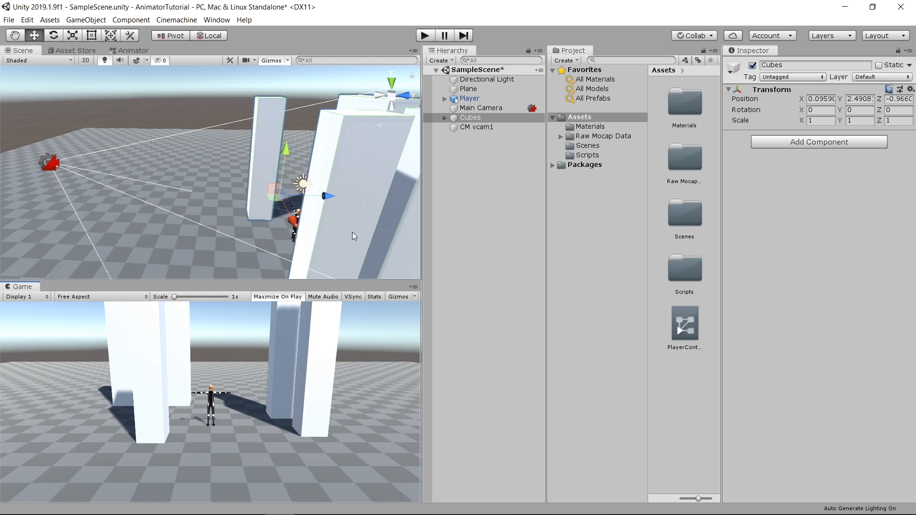